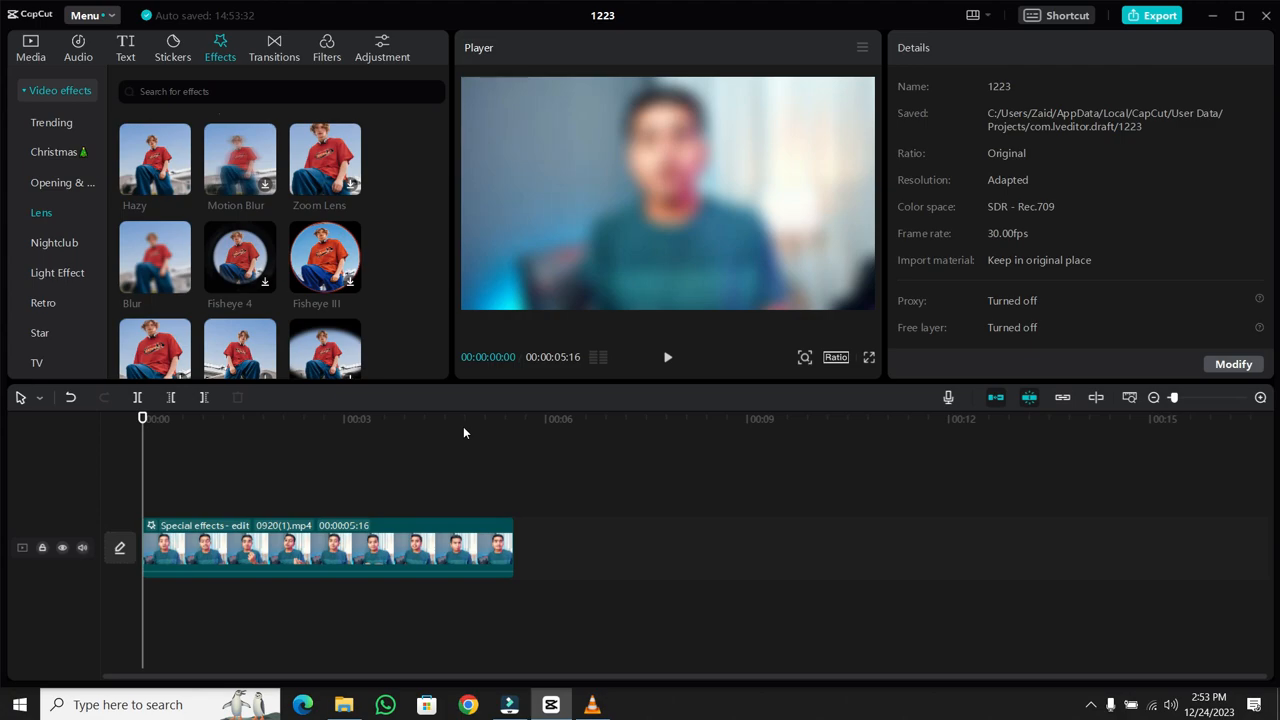
mouse_move(418, 432)
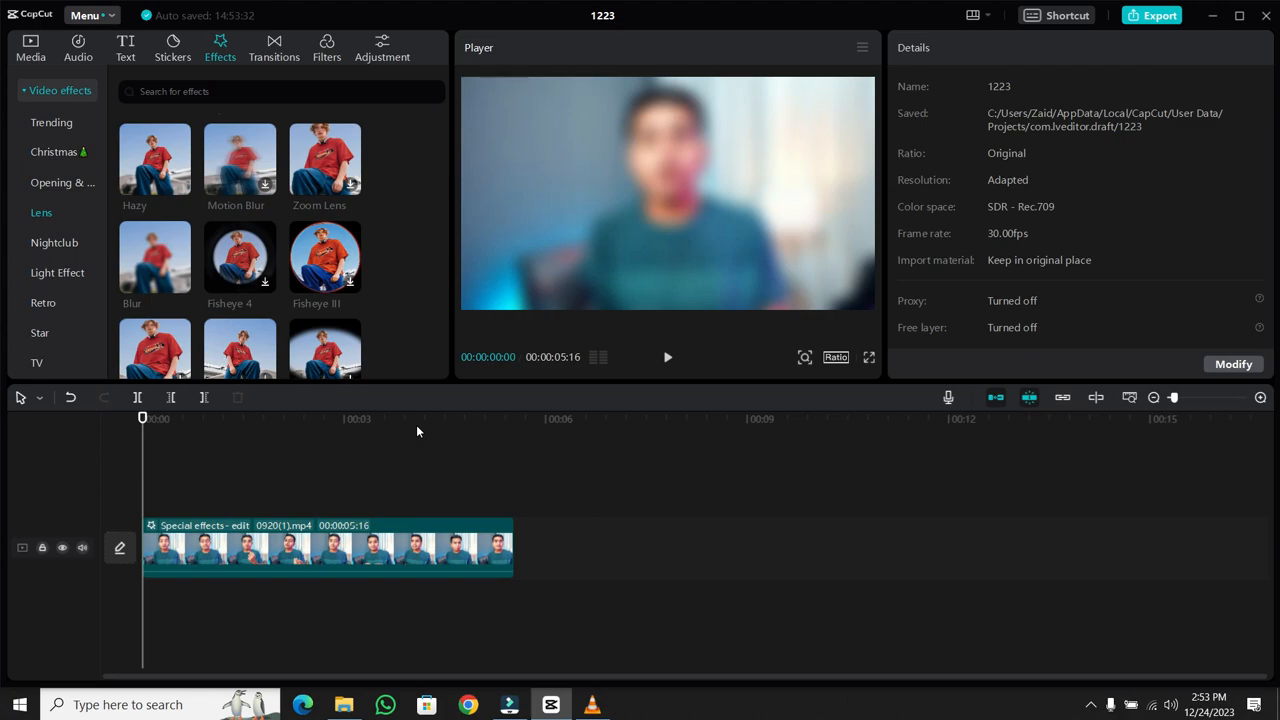
mouse_move(200, 324)
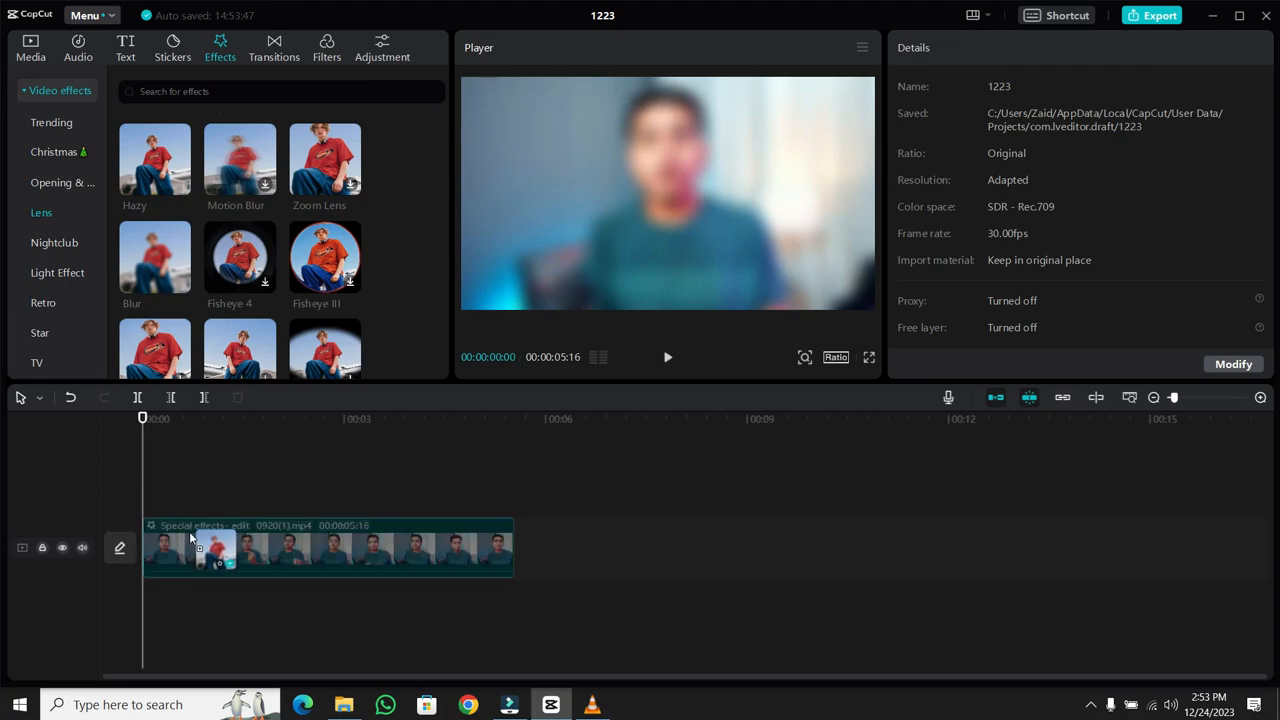
Lower the blur effect strength on the base clip from 50 to 13.
left_click(156, 258)
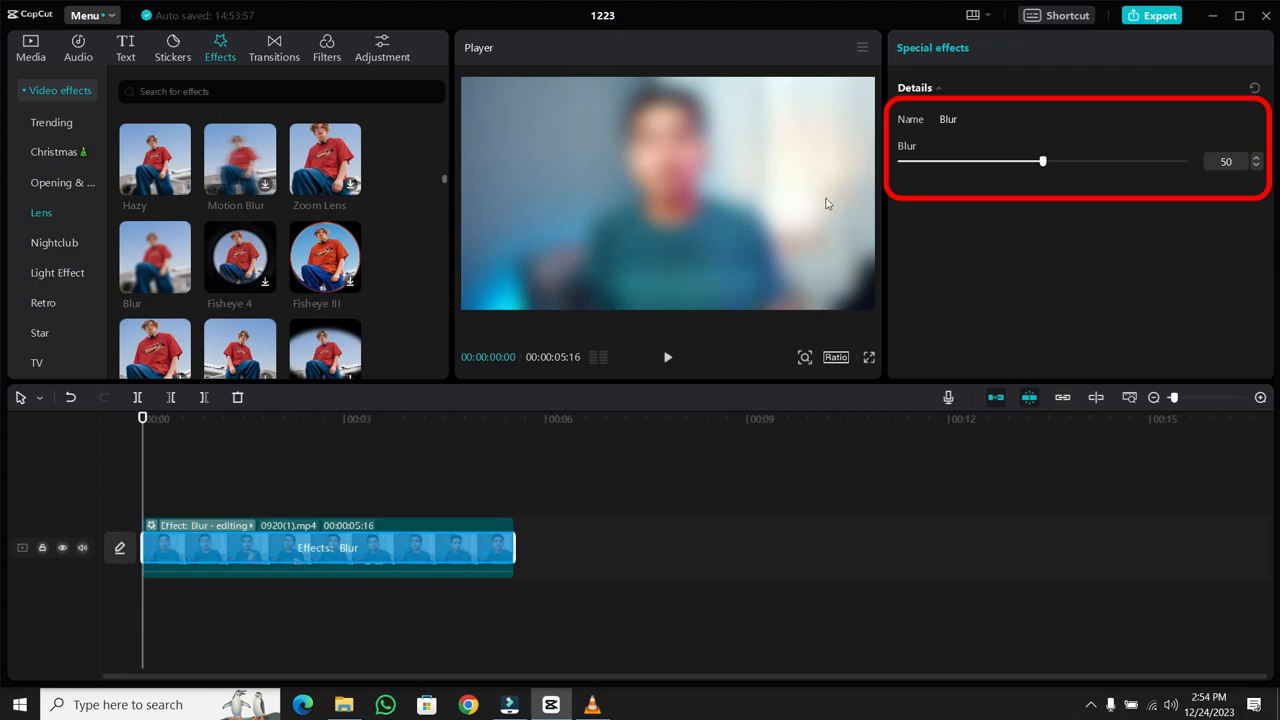
mouse_move(1056, 168)
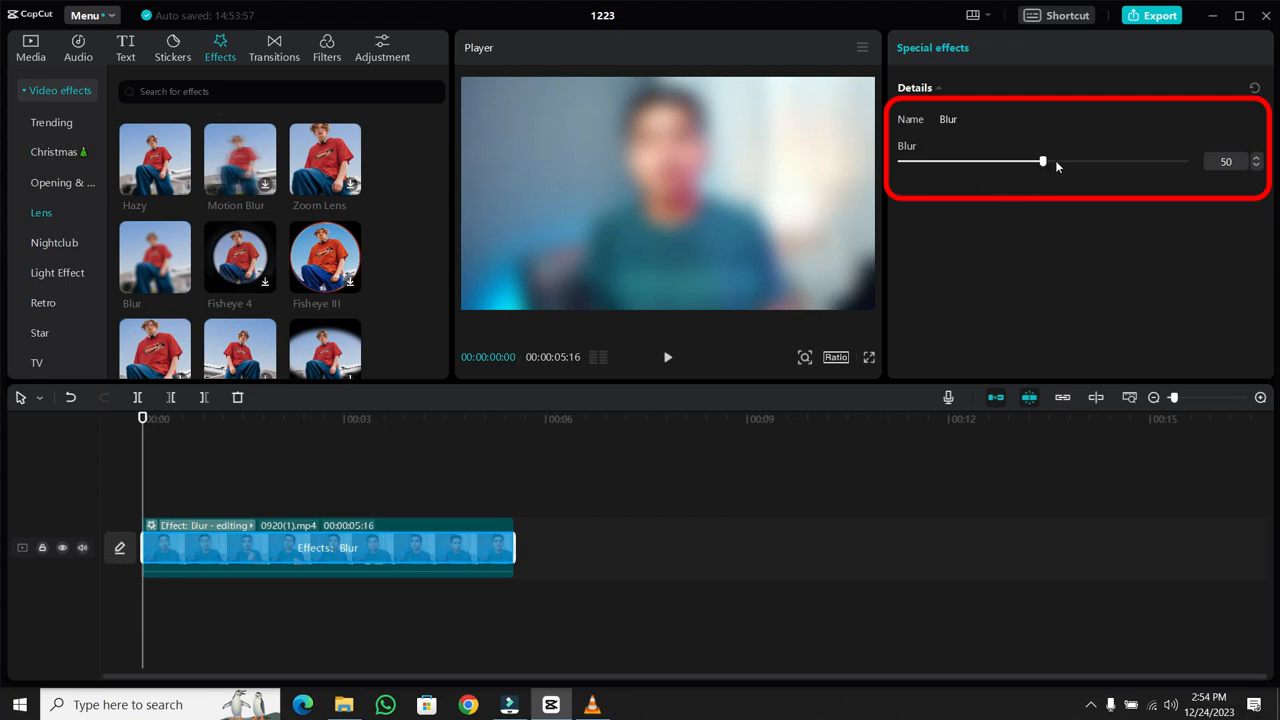
left_click_drag(1044, 160, 936, 160)
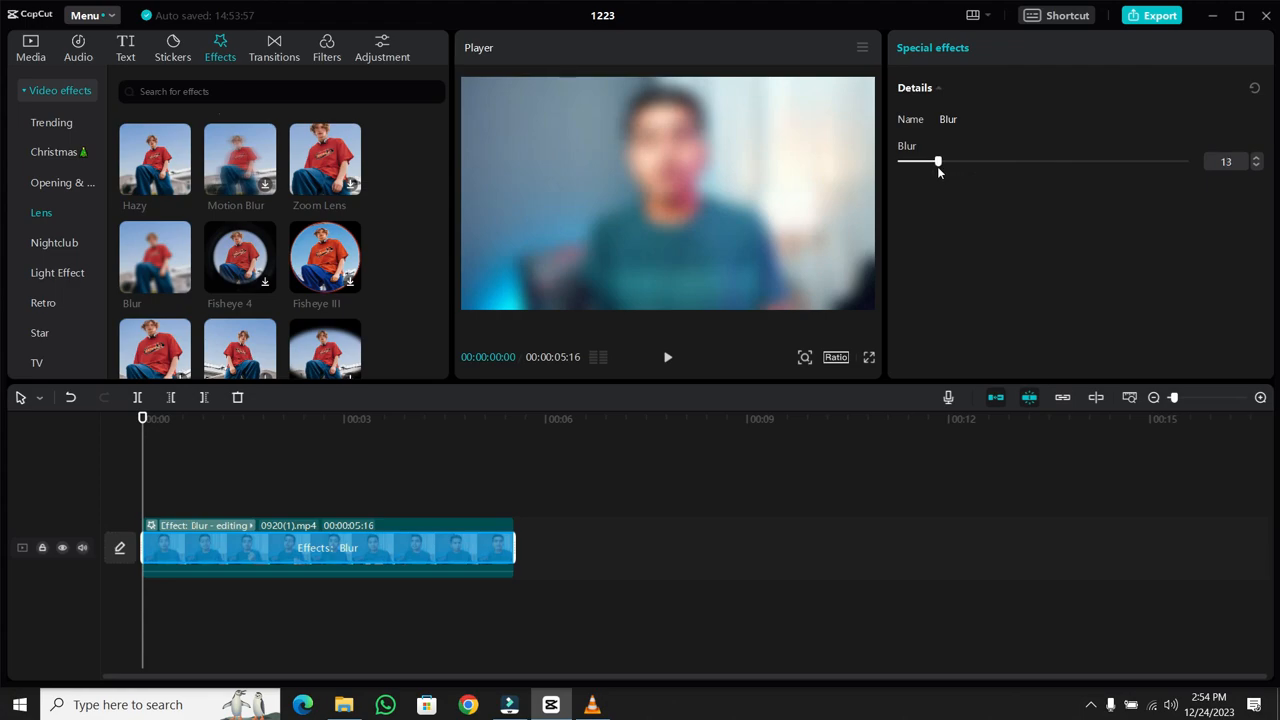
left_click(30, 42)
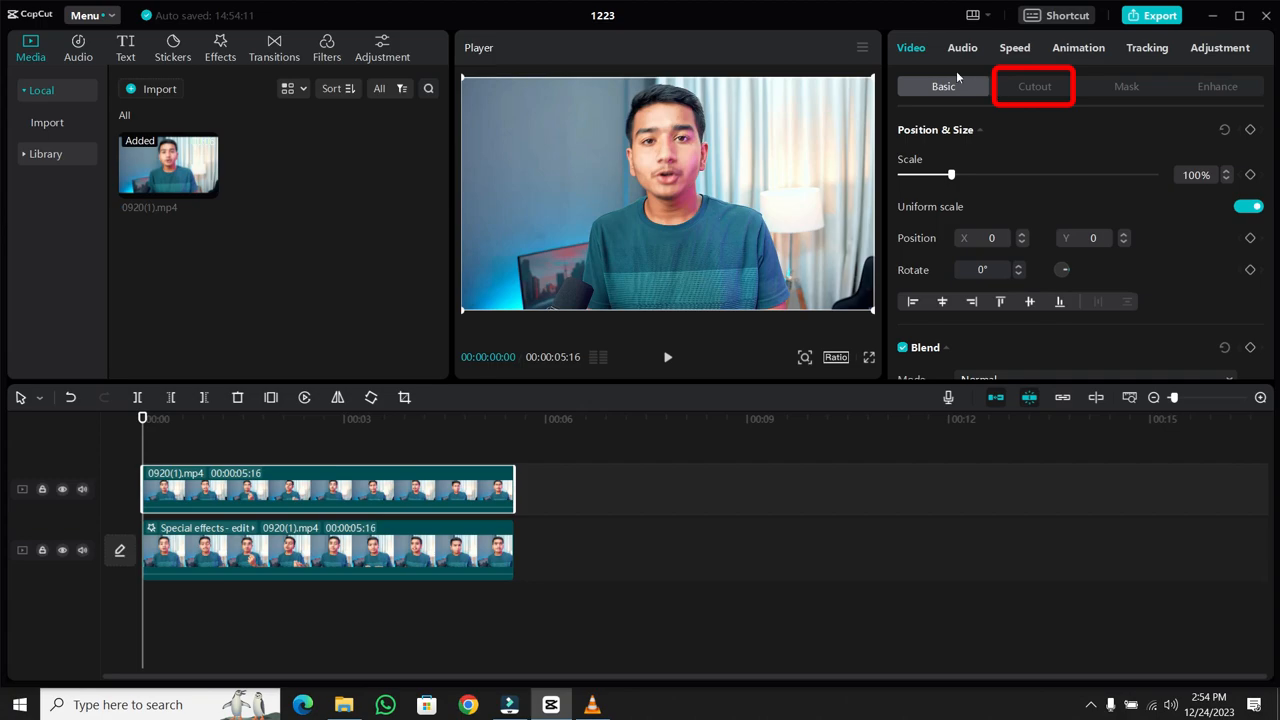
Show the Cutout settings for the duplicated top clip.
left_click(1036, 86)
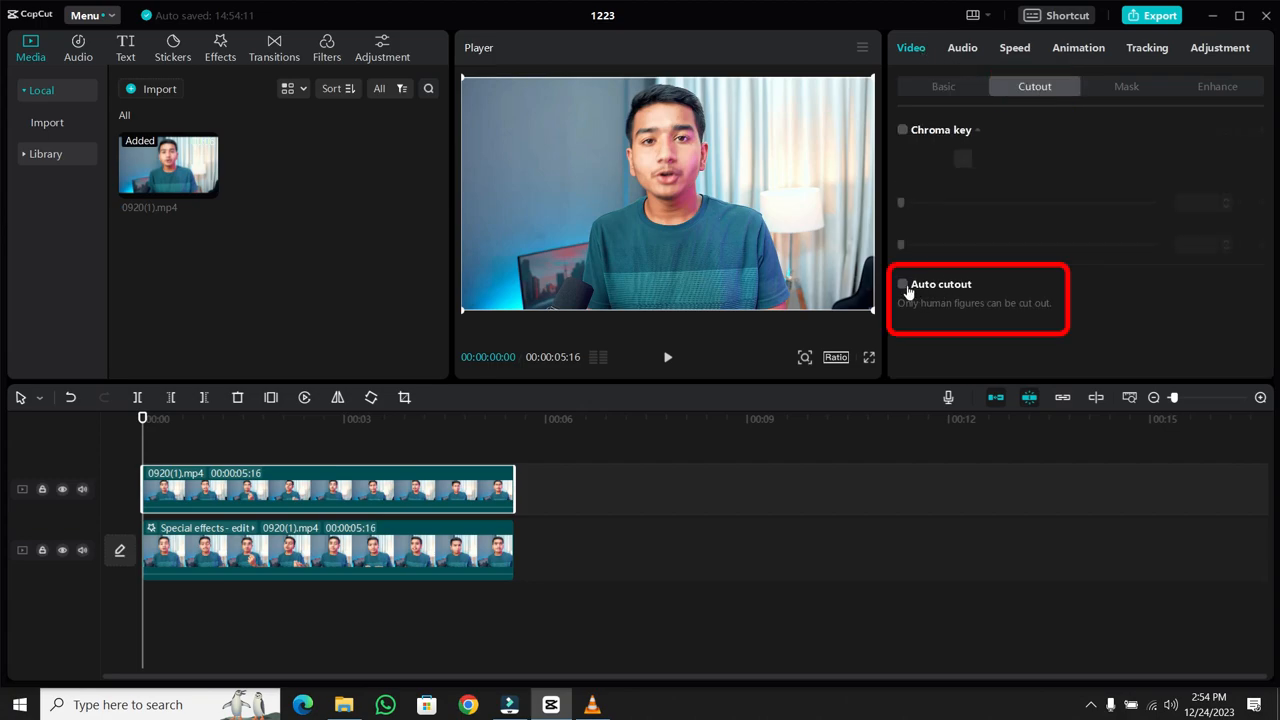
Apply Auto cutout to the top clip and play back the sharp subject over the blurred background.
left_click(902, 284)
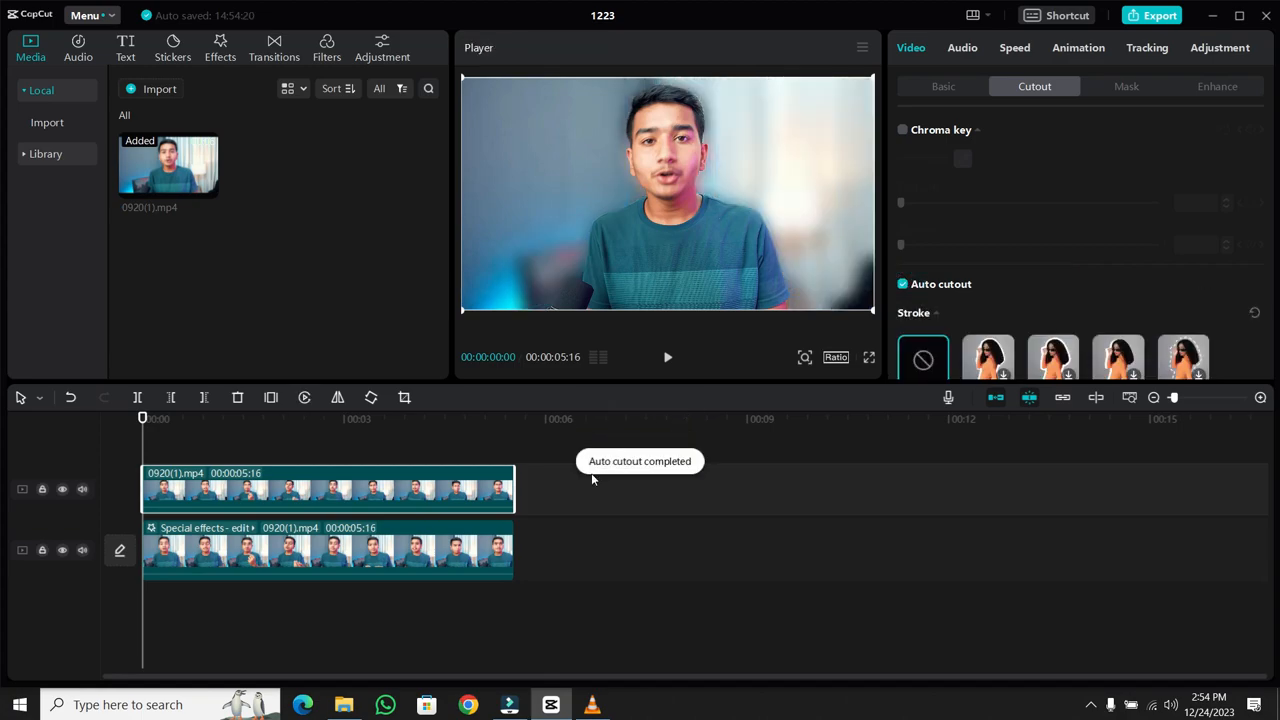
left_click(330, 550)
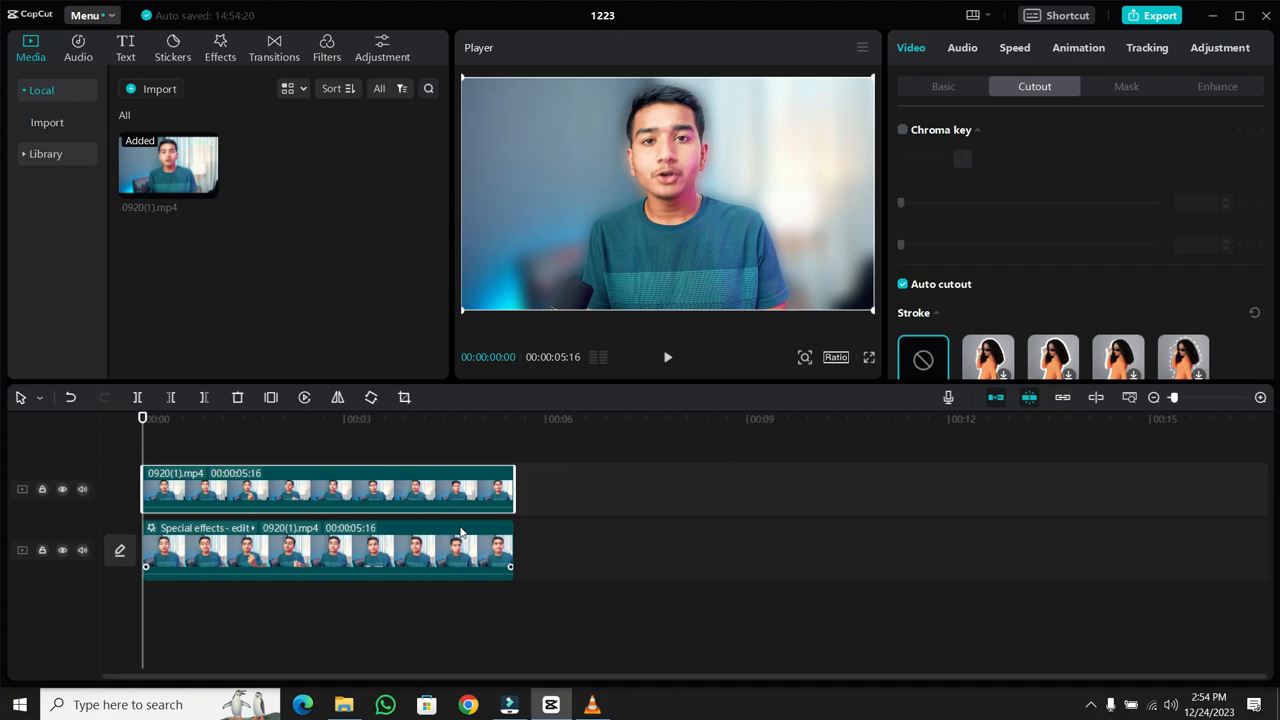
left_click(668, 356)
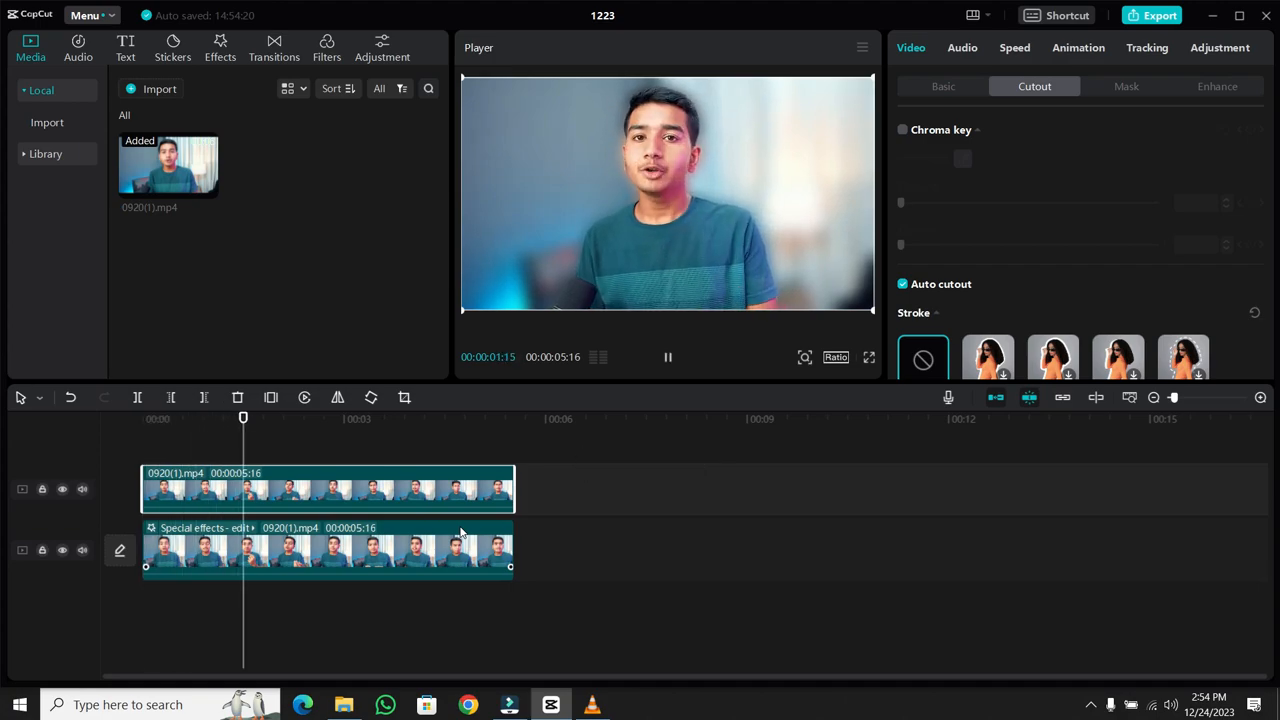